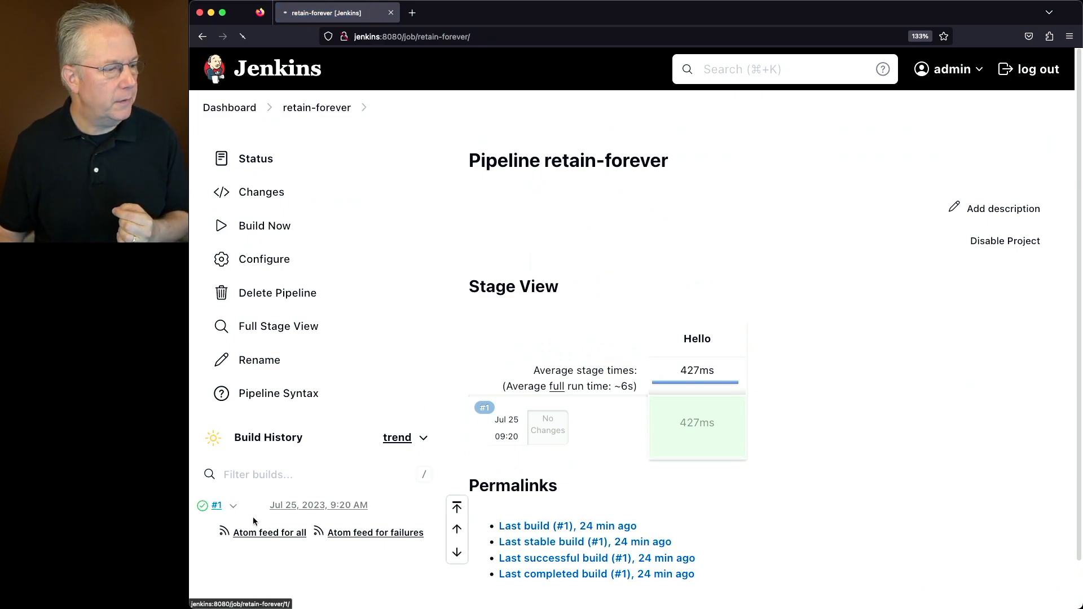
Step: Mark build #1 'Keep this build forever', then revert it to not kept
click(217, 506)
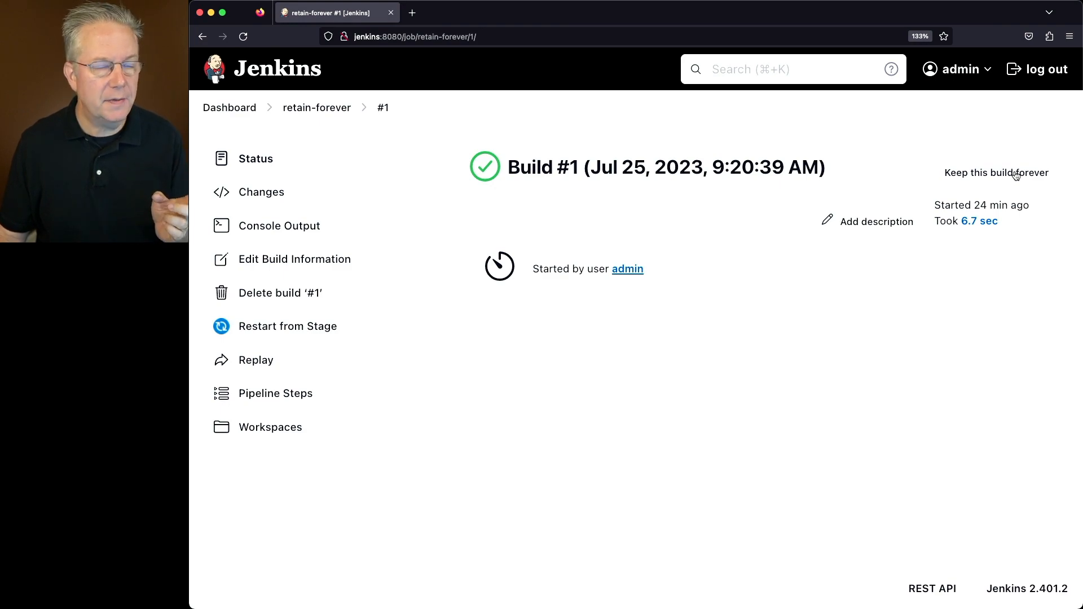
click(996, 173)
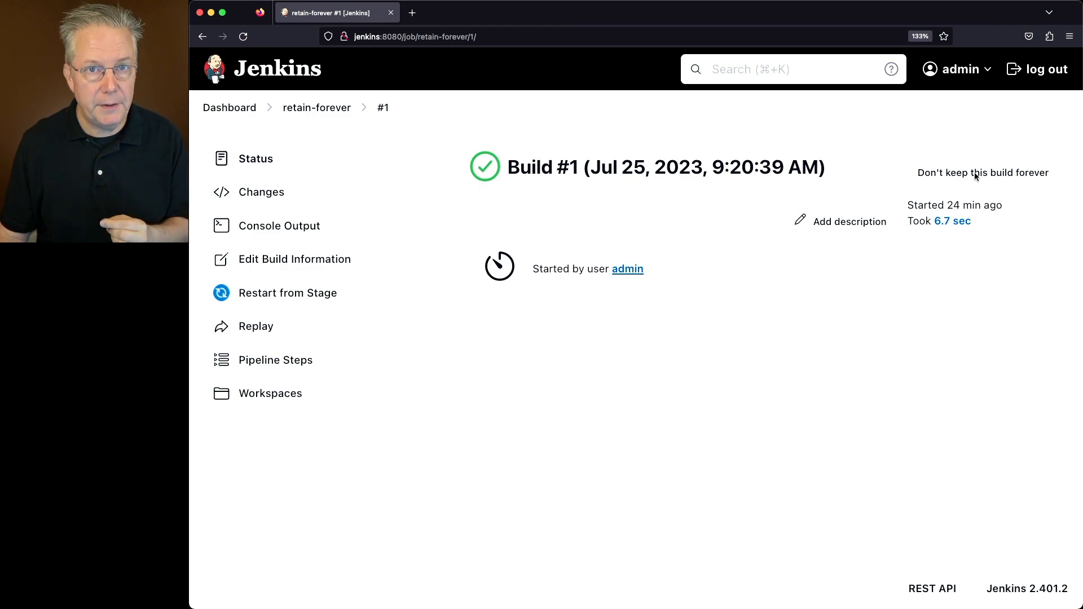
click(983, 172)
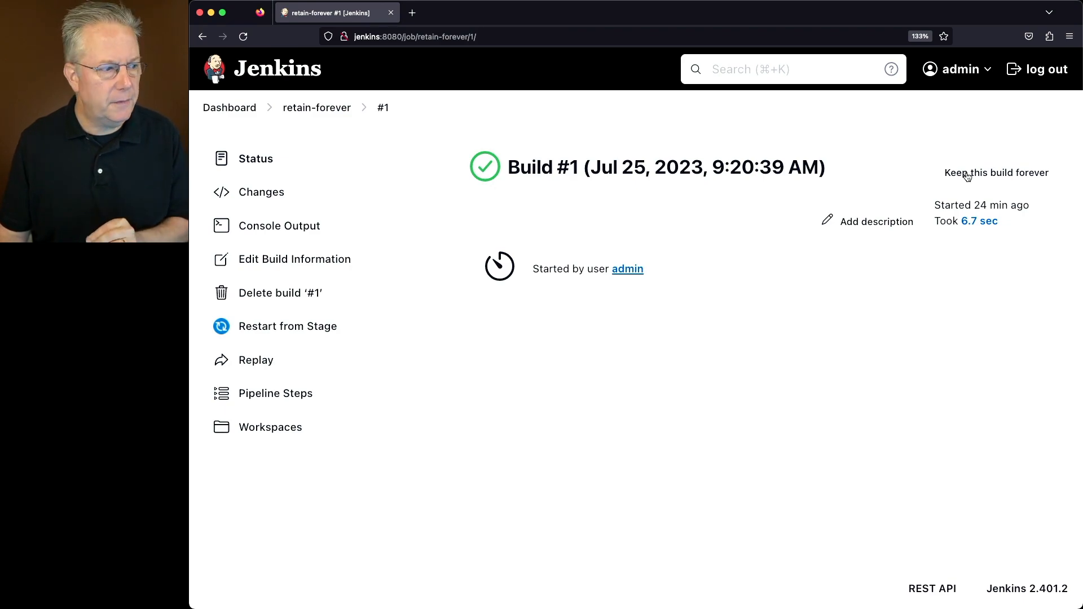
Step: Mark build #1 kept forever again and go back to the retain-forever job page
click(996, 173)
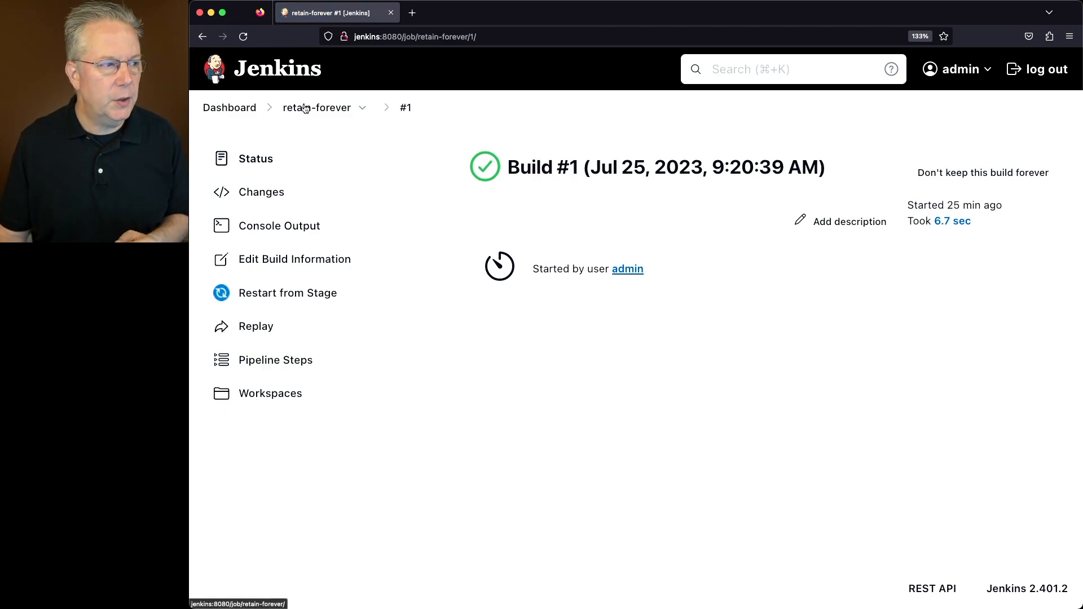
click(316, 107)
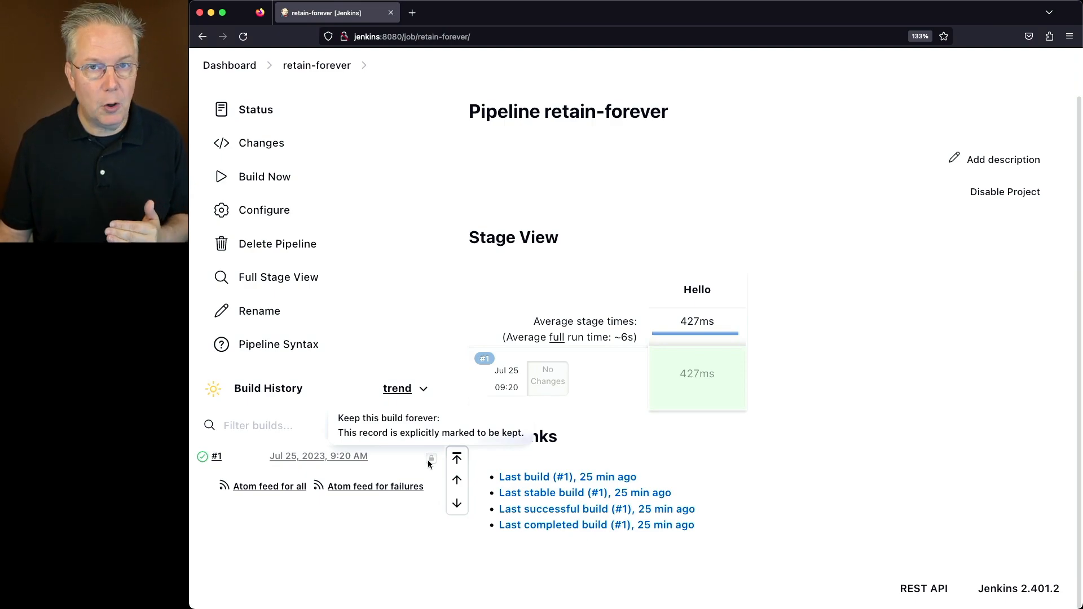
mouse_move(315, 218)
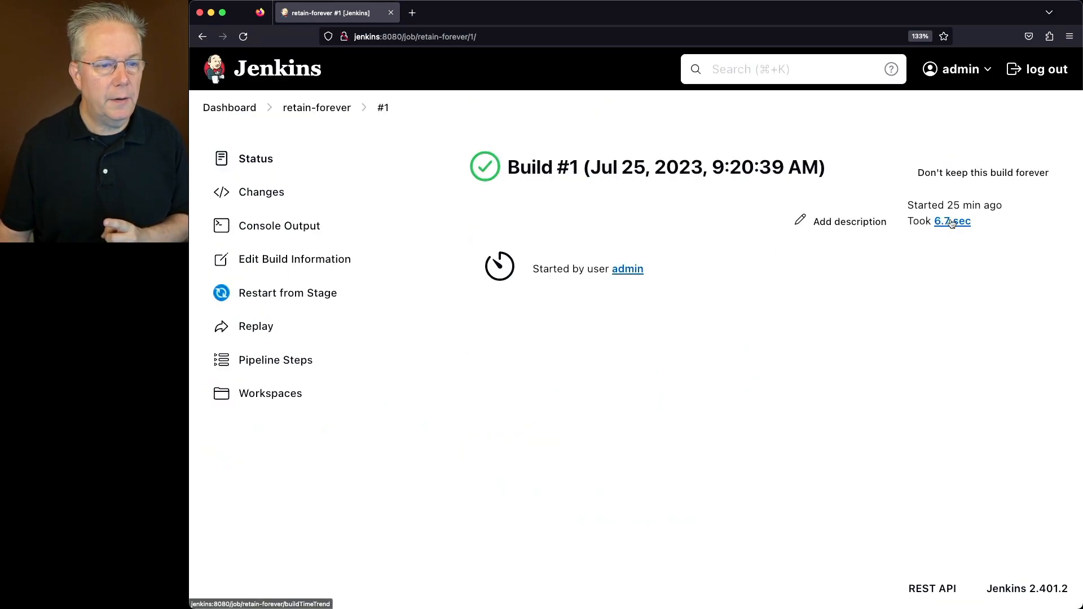
click(316, 107)
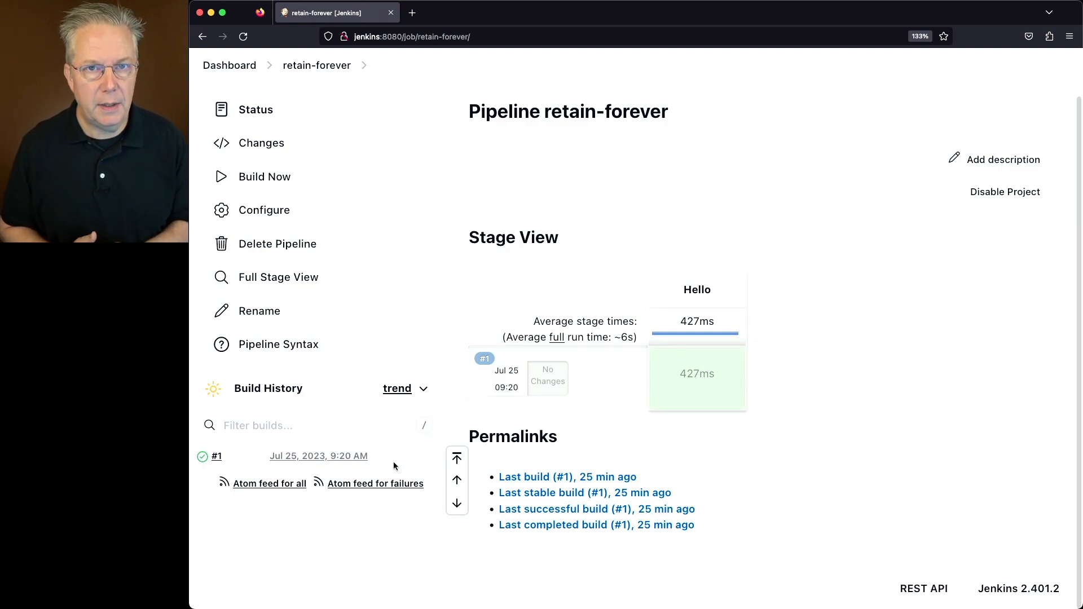
mouse_move(264, 210)
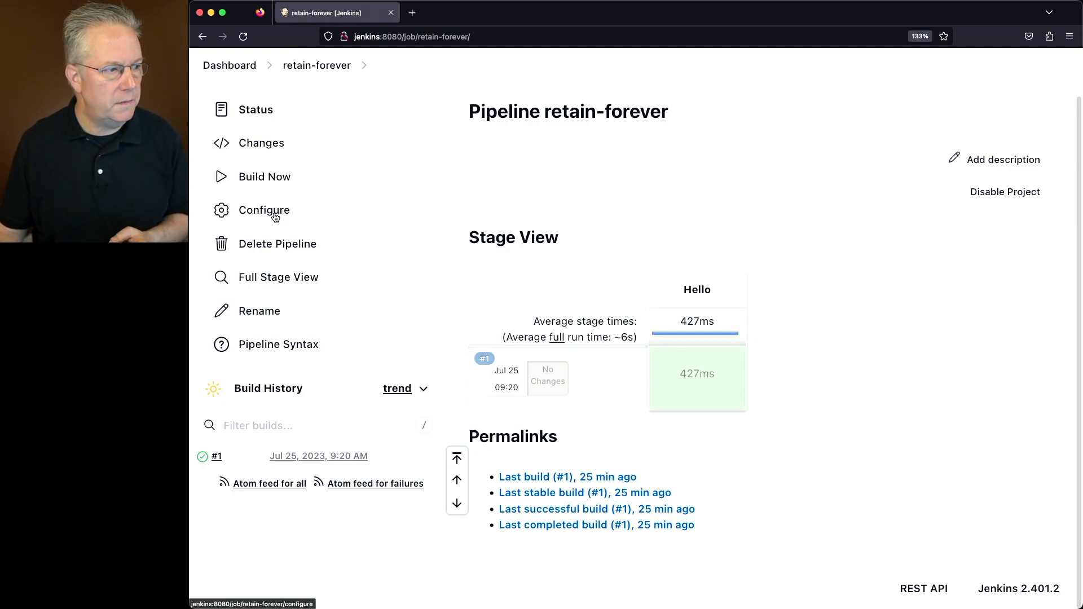
Step: Add stage('keep') with script { currentBuild.keepLog = true } to the pipeline and save
click(263, 210)
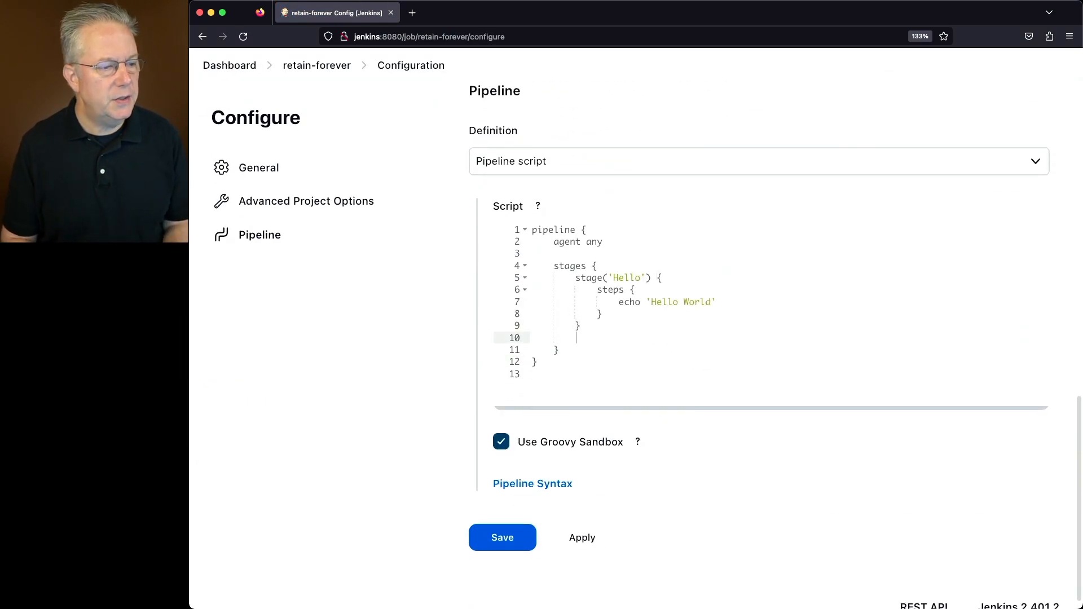
text(stage(''))
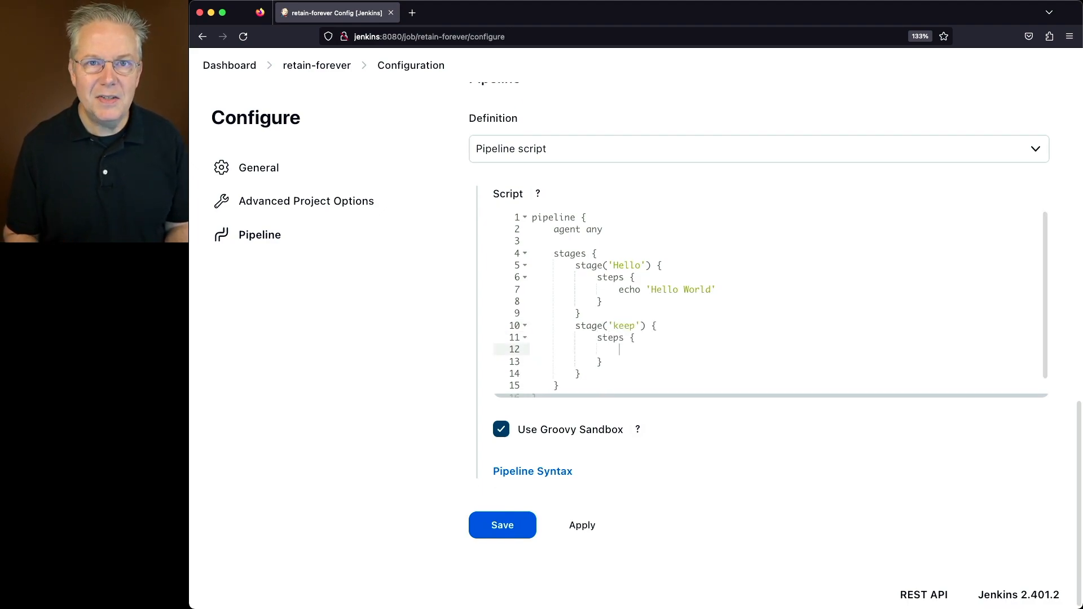
text(sc)
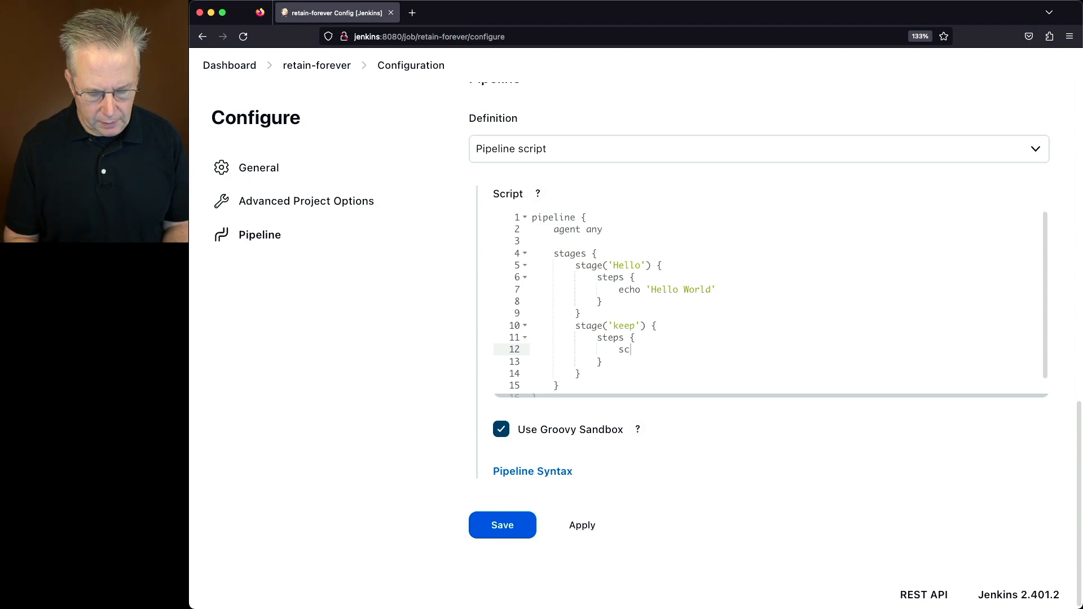
text(ript {)
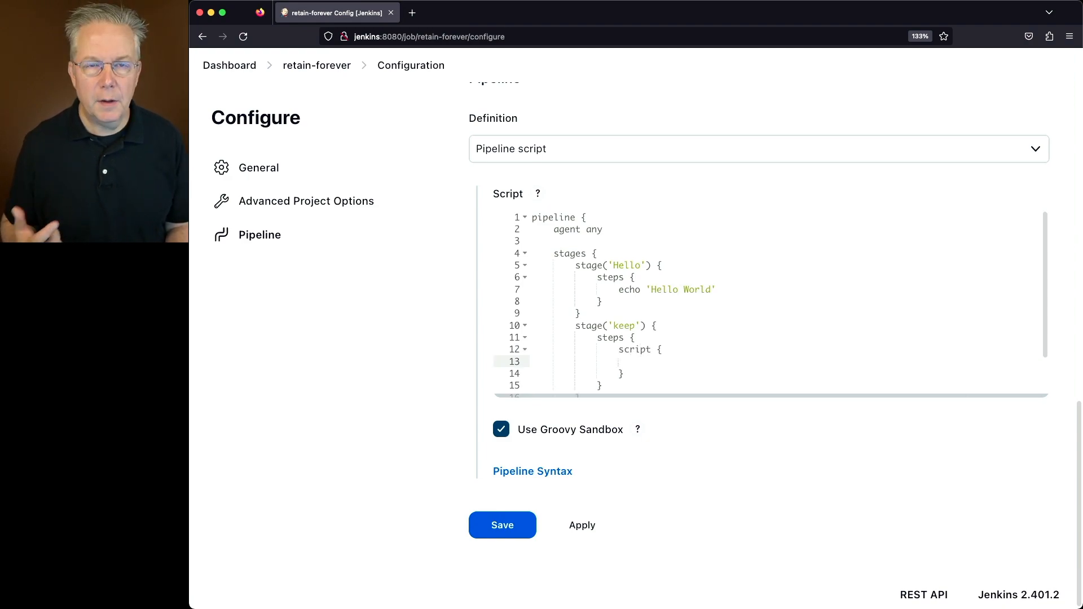
text(currentBuild.keepLog = true)
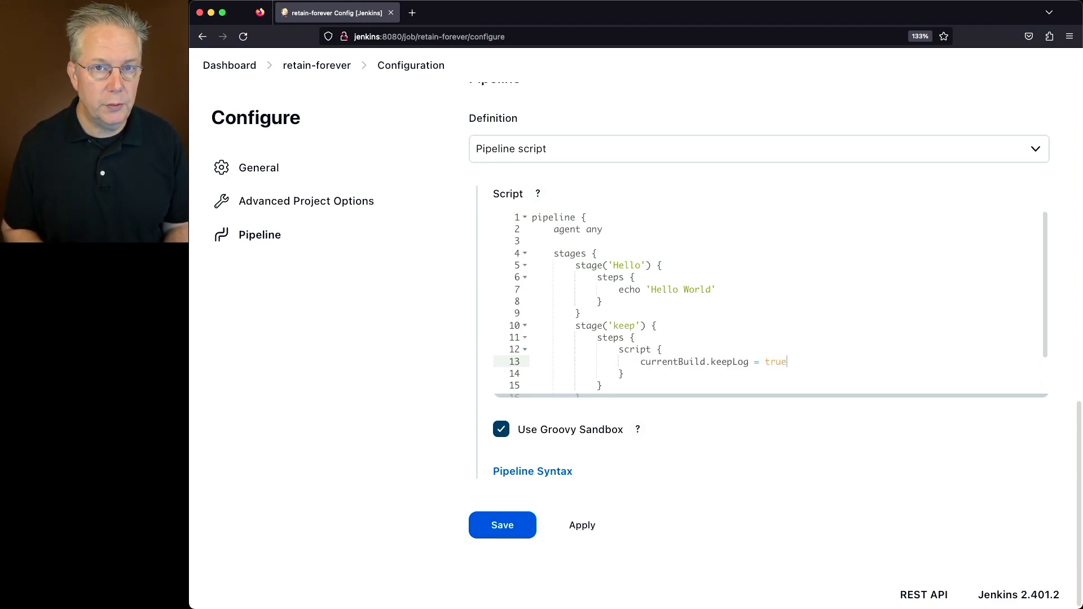
click(500, 525)
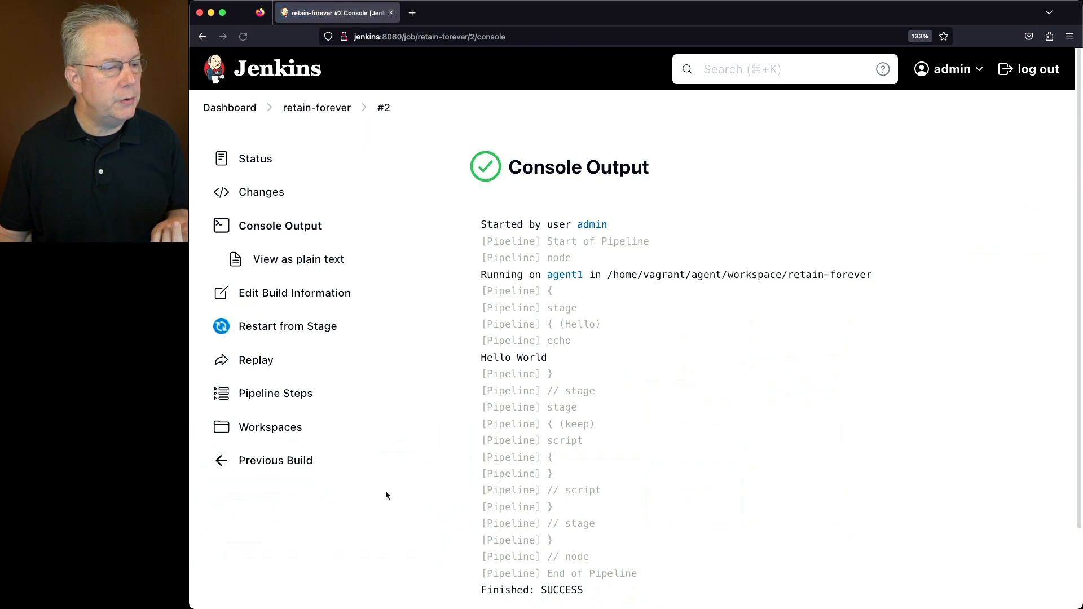
Step: Review build #2's console output and return to the retain-forever job page
scroll(down, 3)
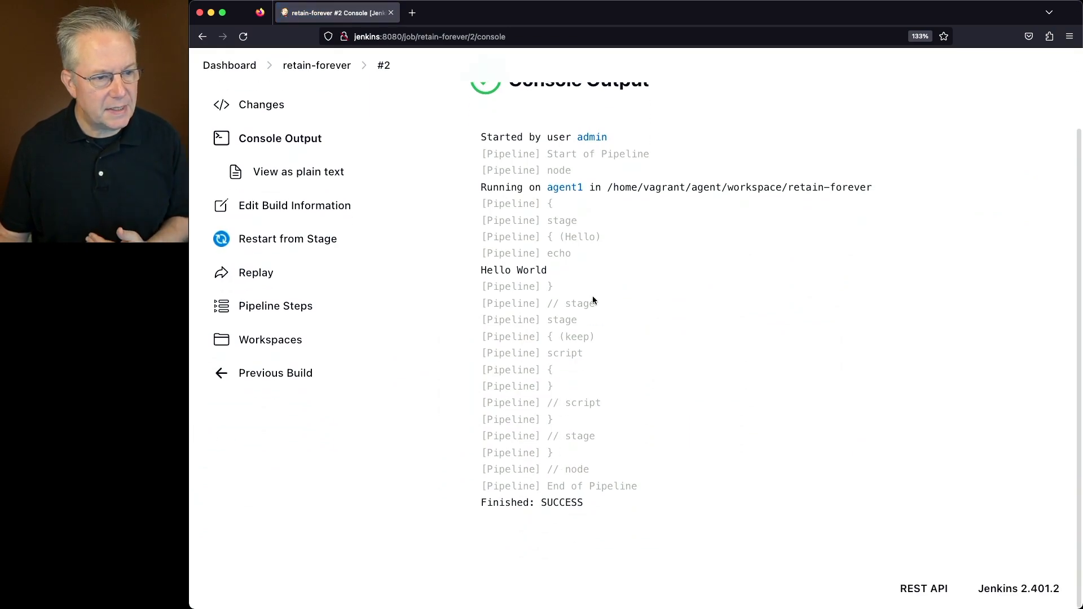
click(316, 66)
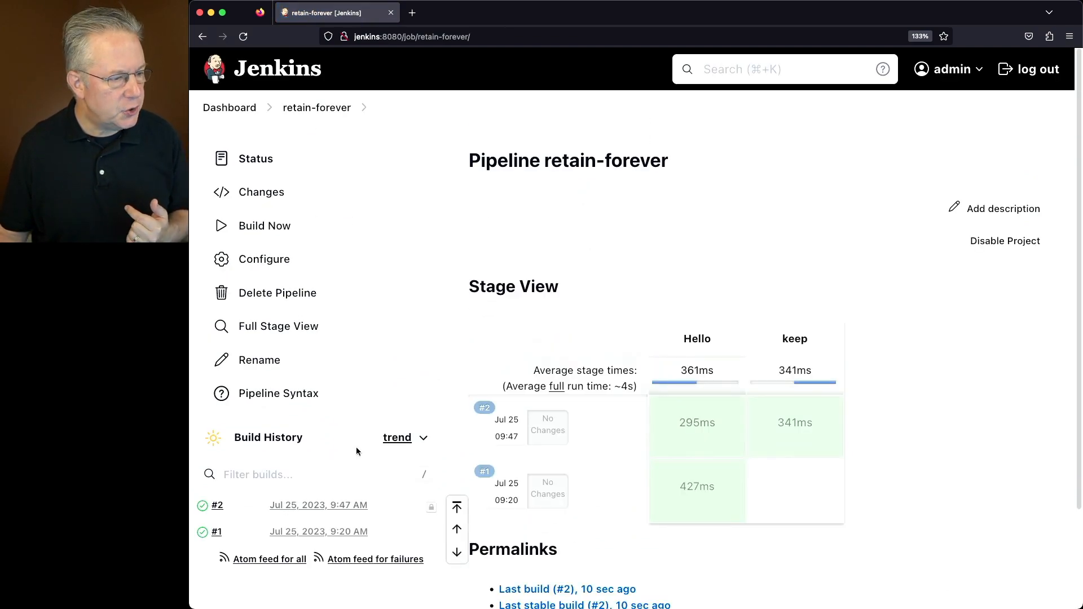
mouse_move(429, 506)
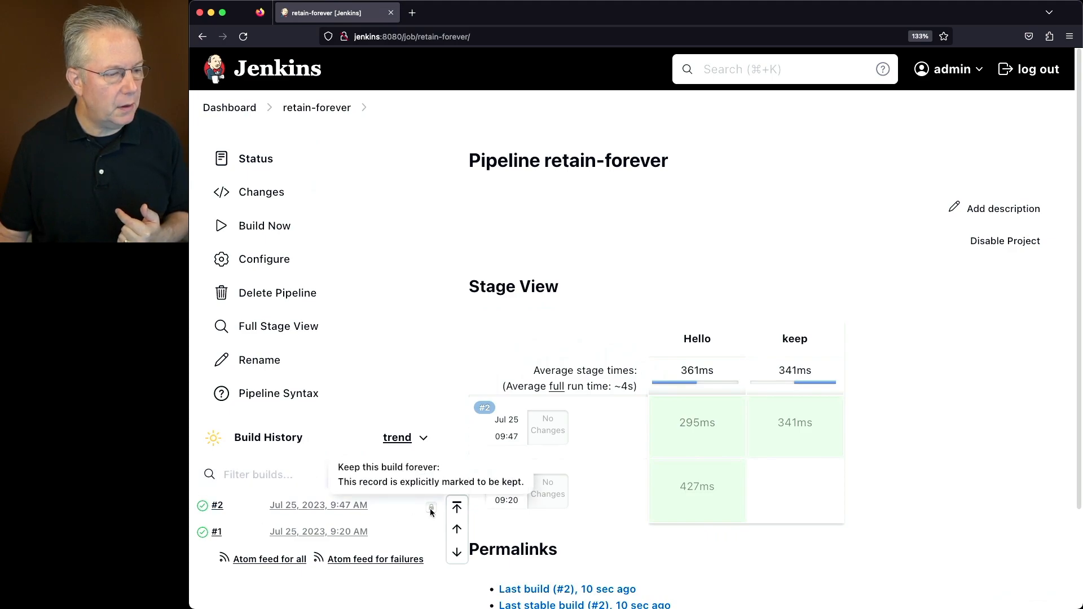
Step: Unmark build #2 with 'Don't keep this build forever' so it becomes deletable
click(217, 505)
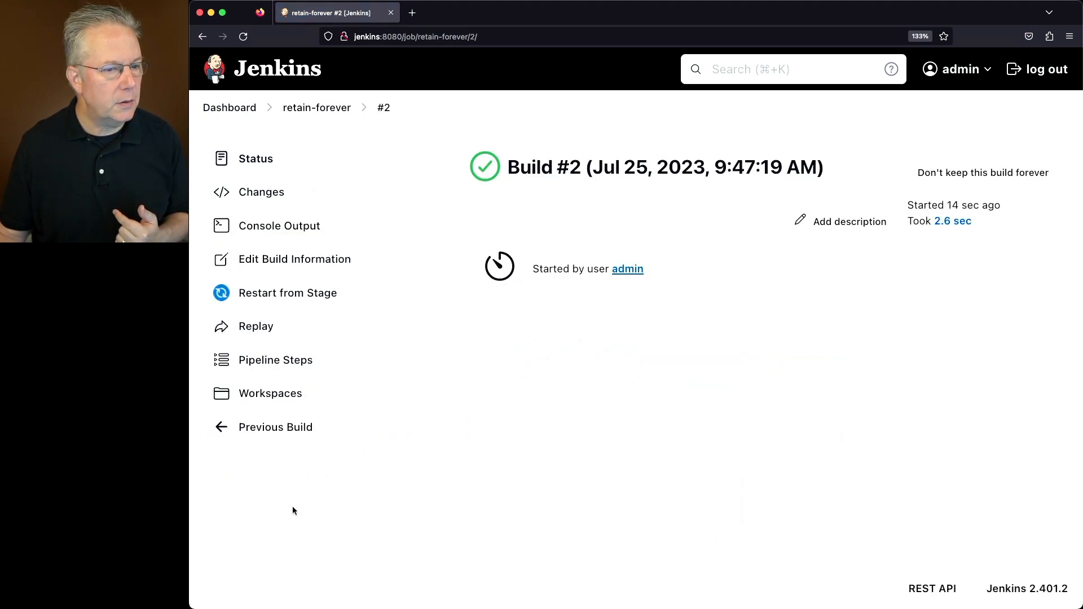
mouse_move(501, 294)
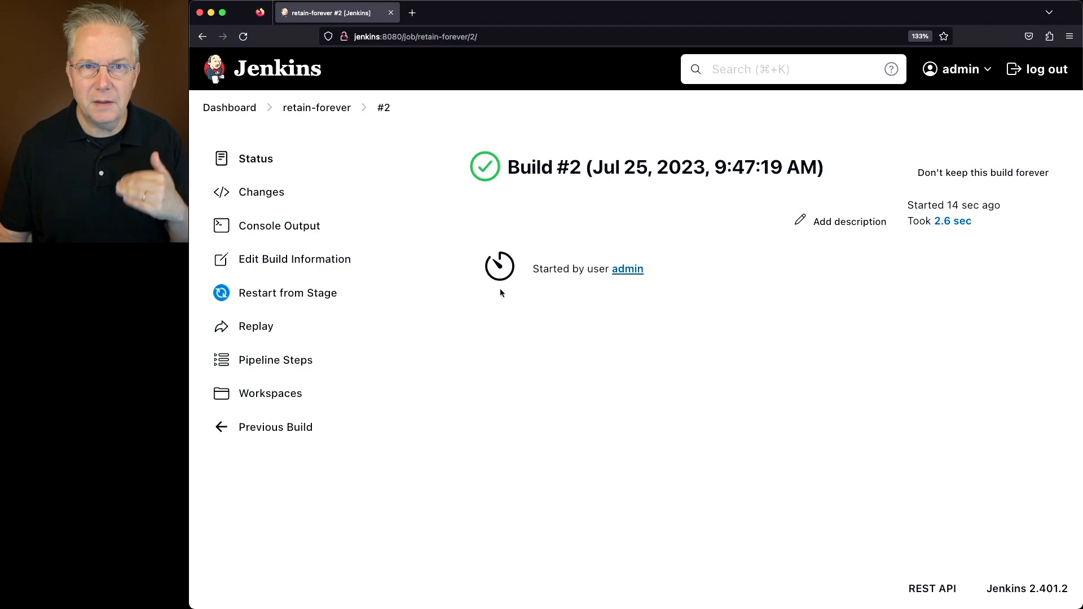
mouse_move(906, 209)
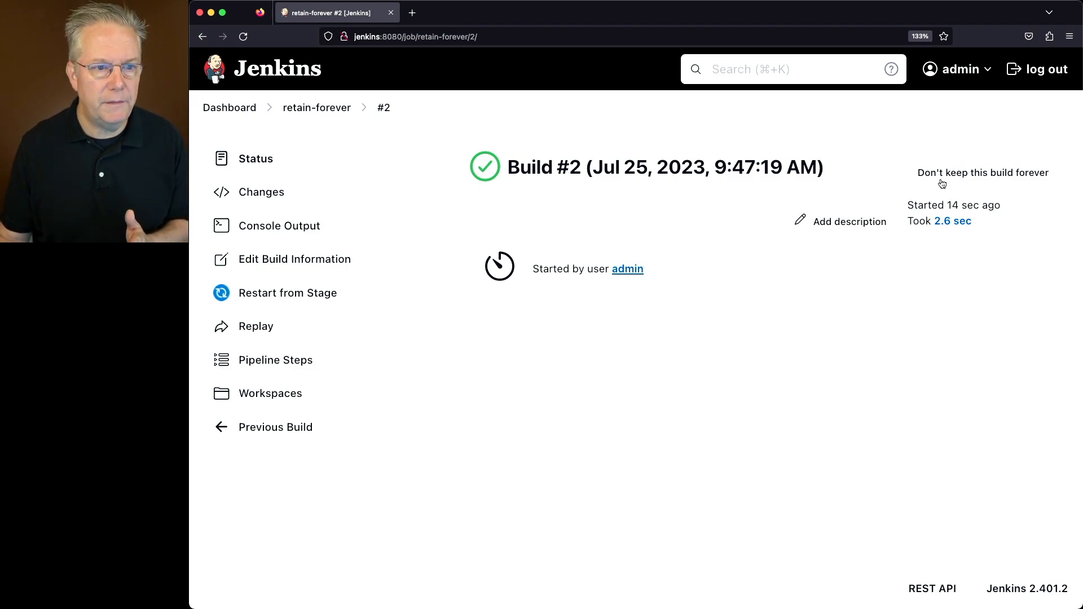
click(981, 173)
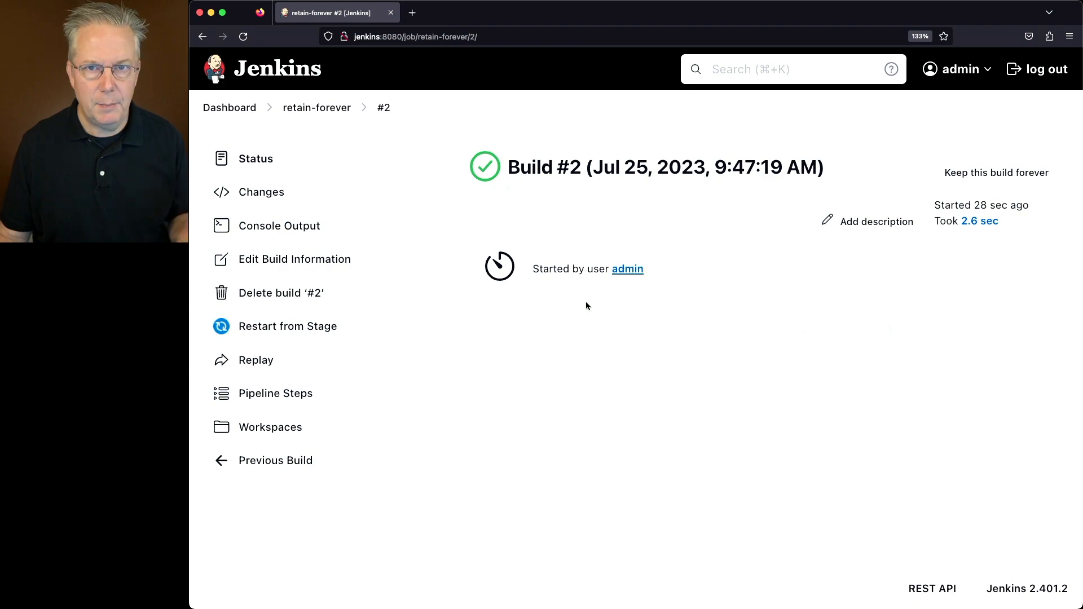